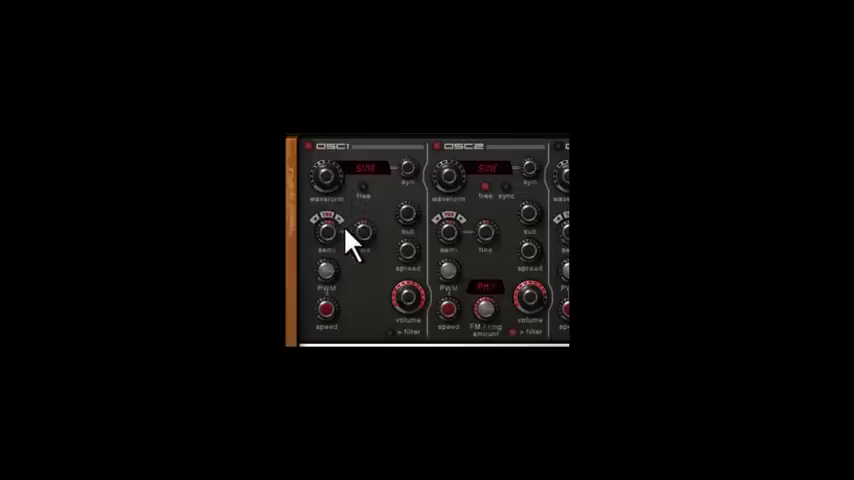
{"action": "mouse_move", "coordinate": [408, 246]}
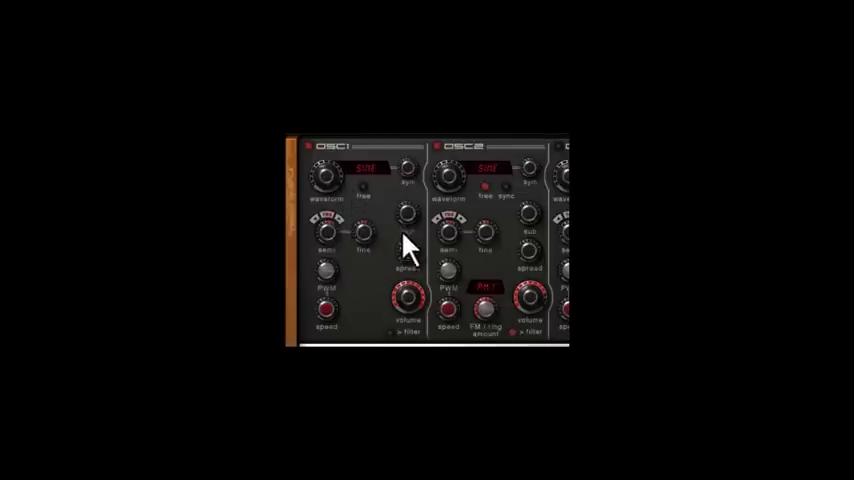